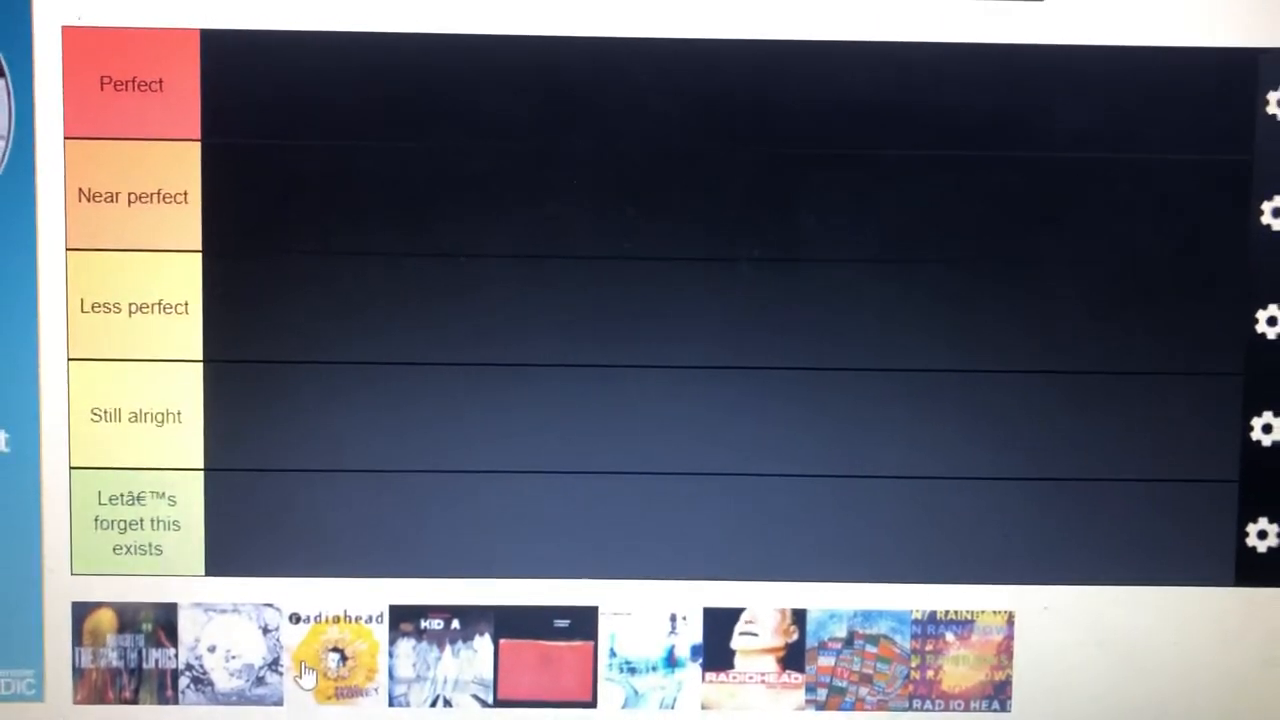
Step: Place the yellow sunflower Pablo Honey cover in the Still alright row
drag(335, 655, 265, 290)
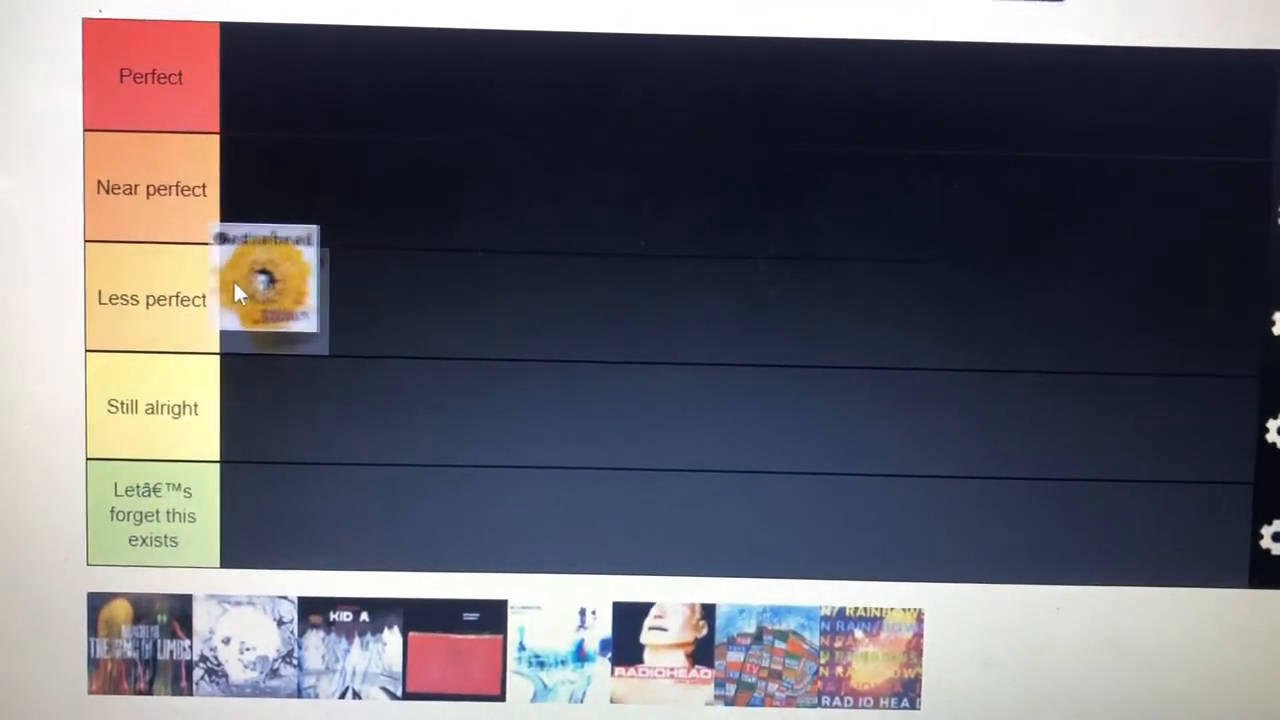
drag(267, 290, 407, 345)
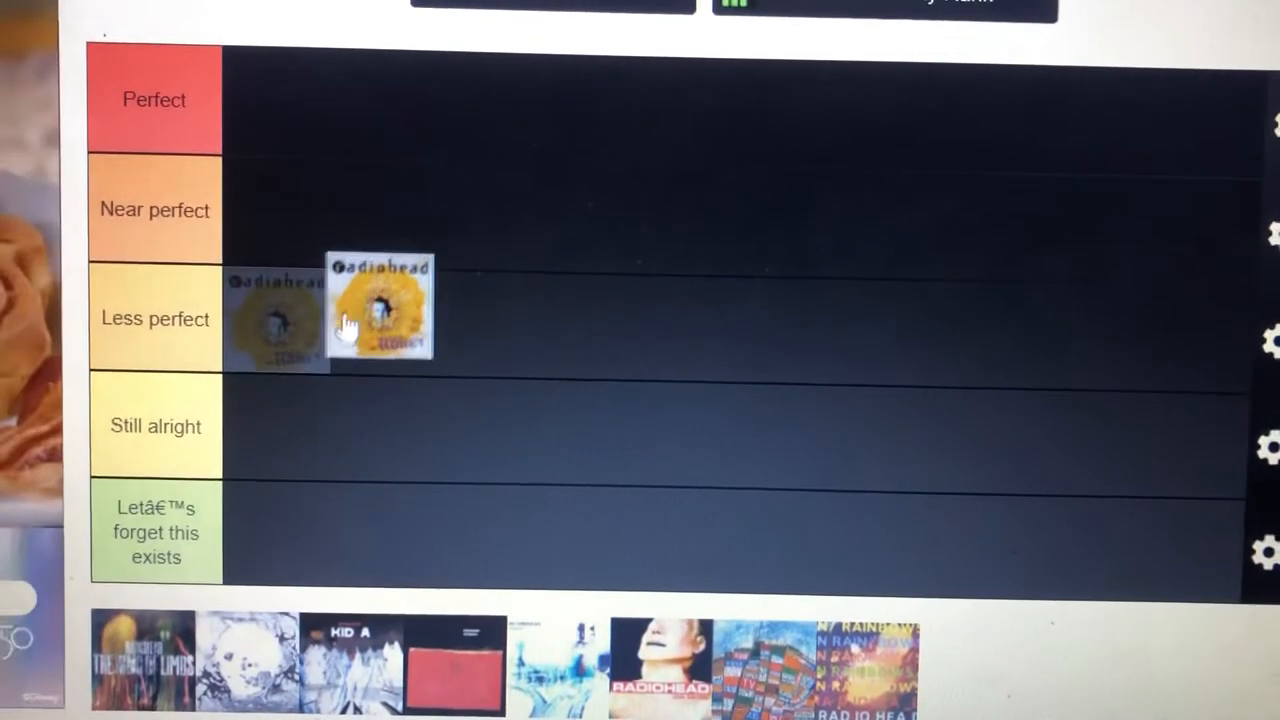
drag(378, 305, 305, 415)
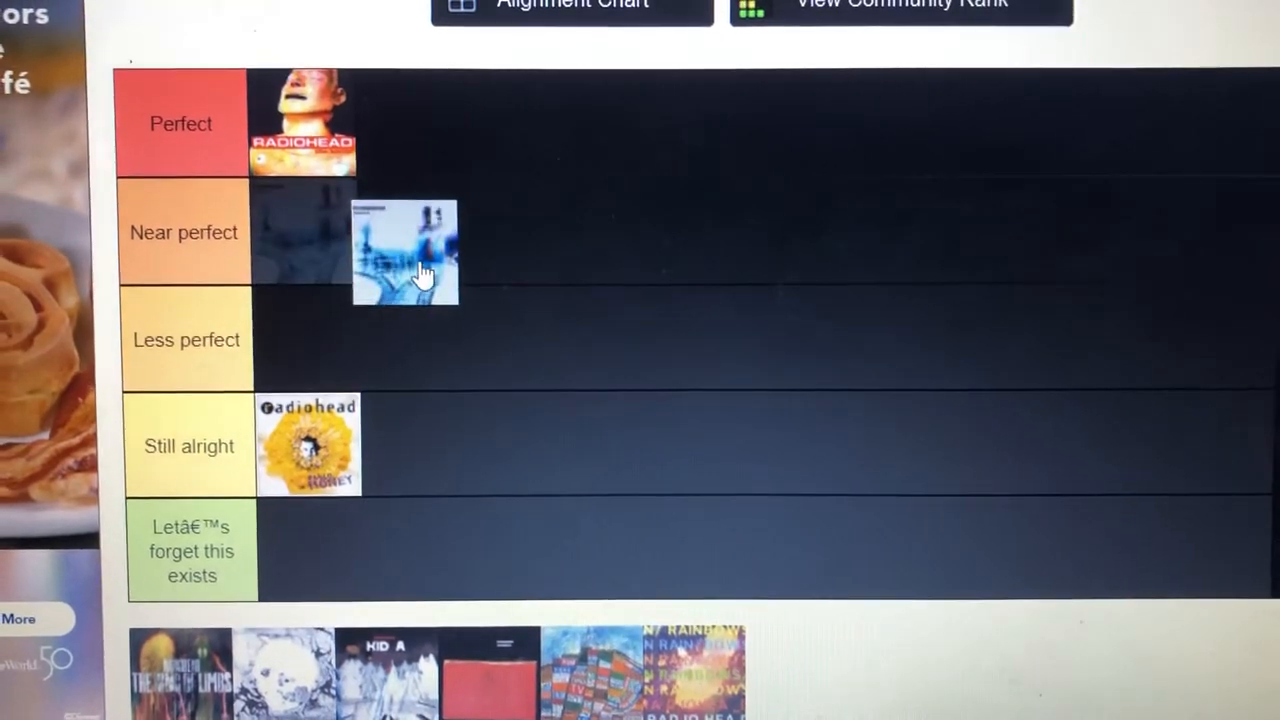
Step: Move the pale blue OK Computer cover into the Perfect row
drag(405, 252, 448, 156)
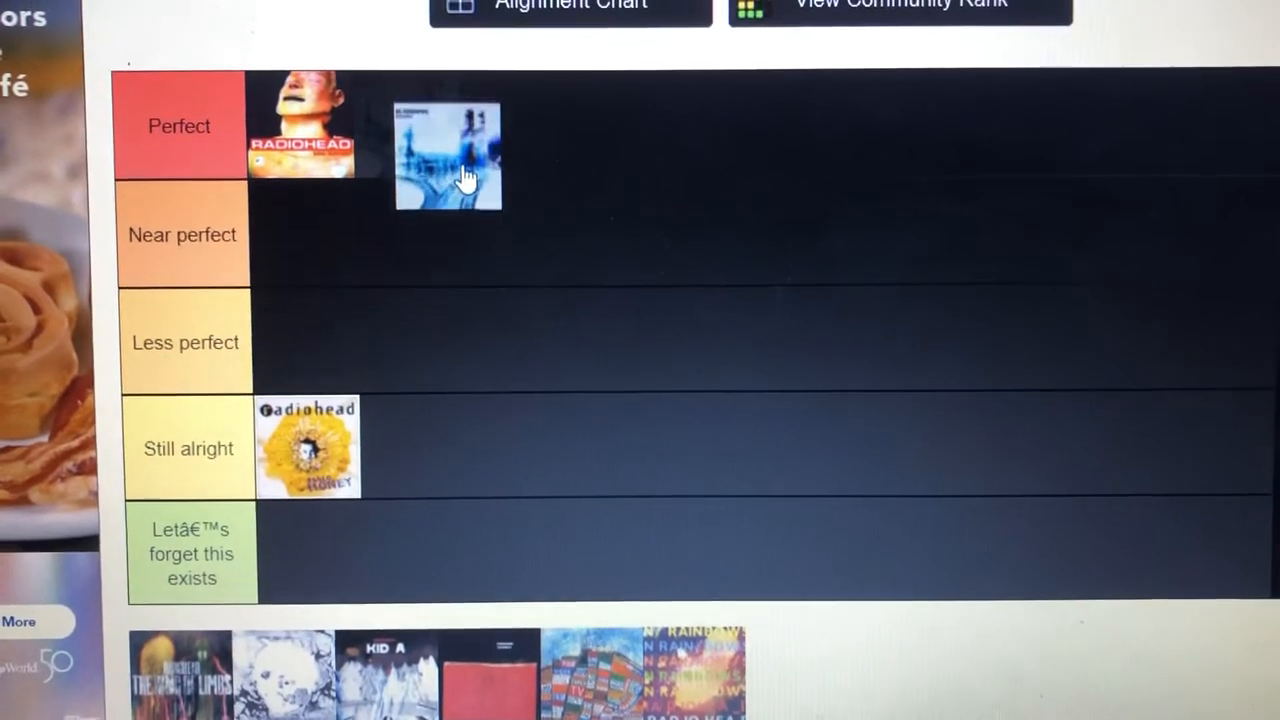
drag(447, 157, 305, 240)
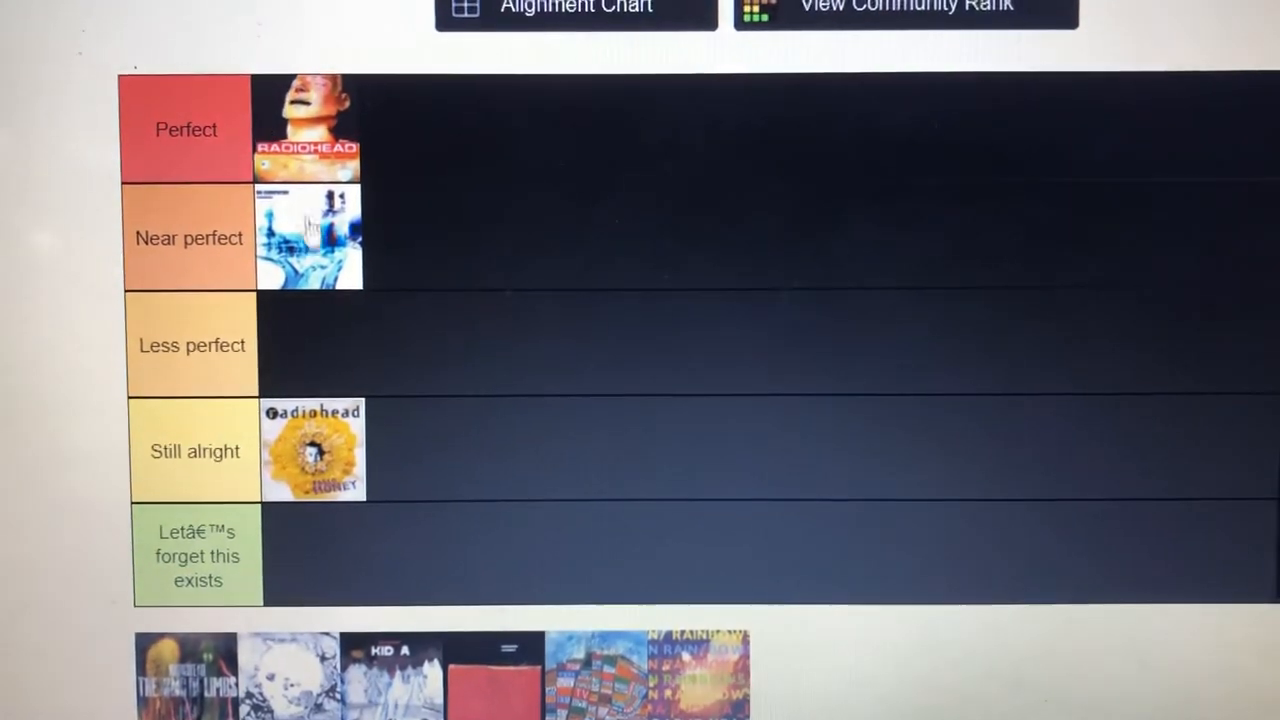
drag(310, 238, 412, 128)
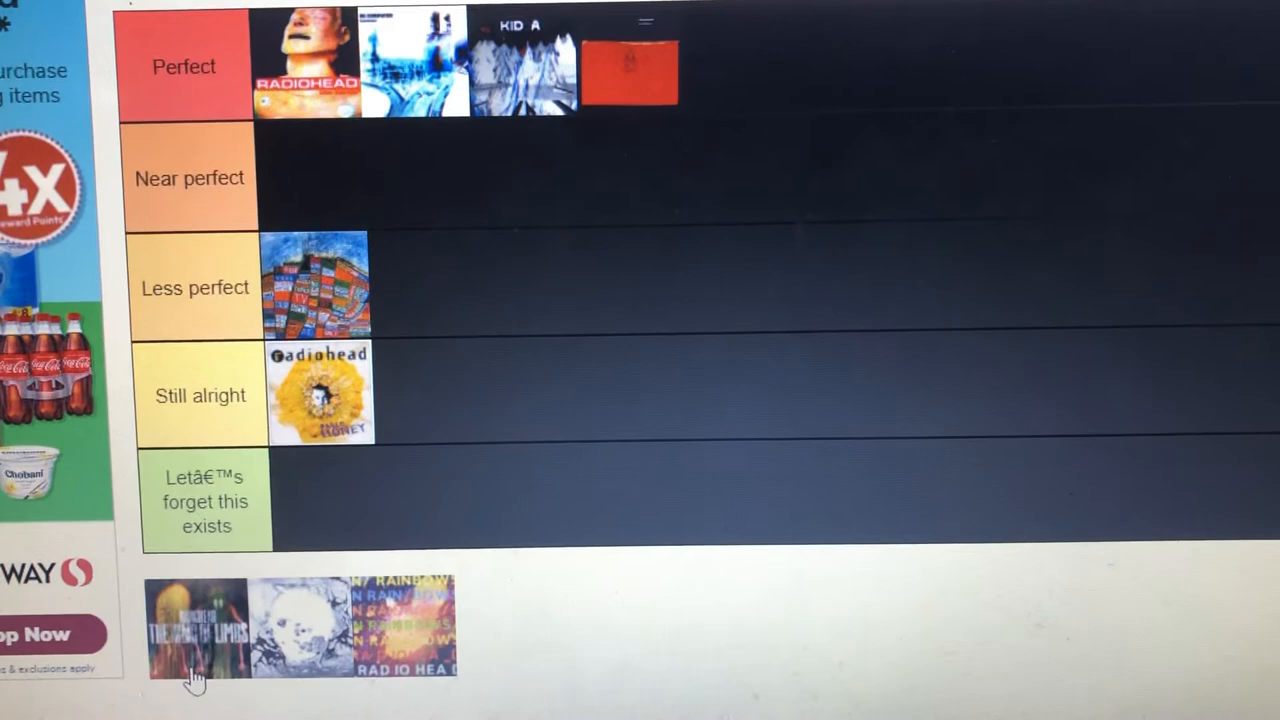
mouse_move(585, 335)
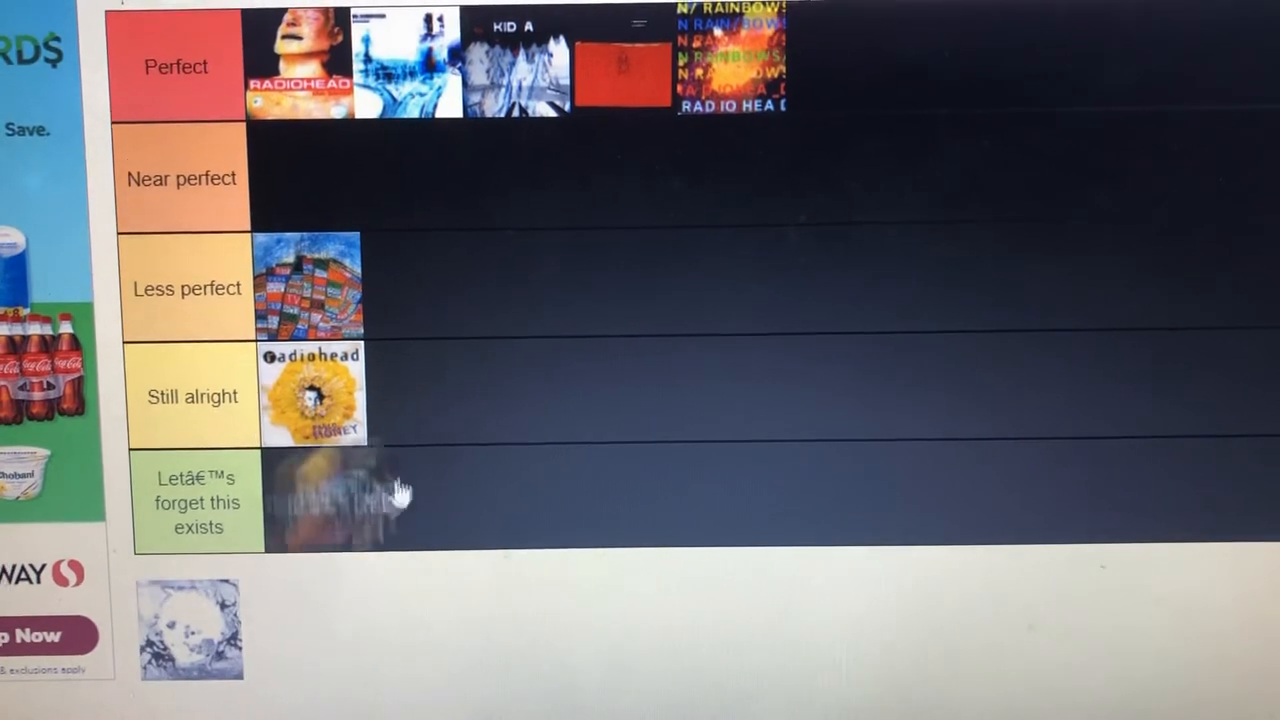
Step: Move the dark orange King of Limbs cover toward the Still alright row
drag(310, 500, 460, 390)
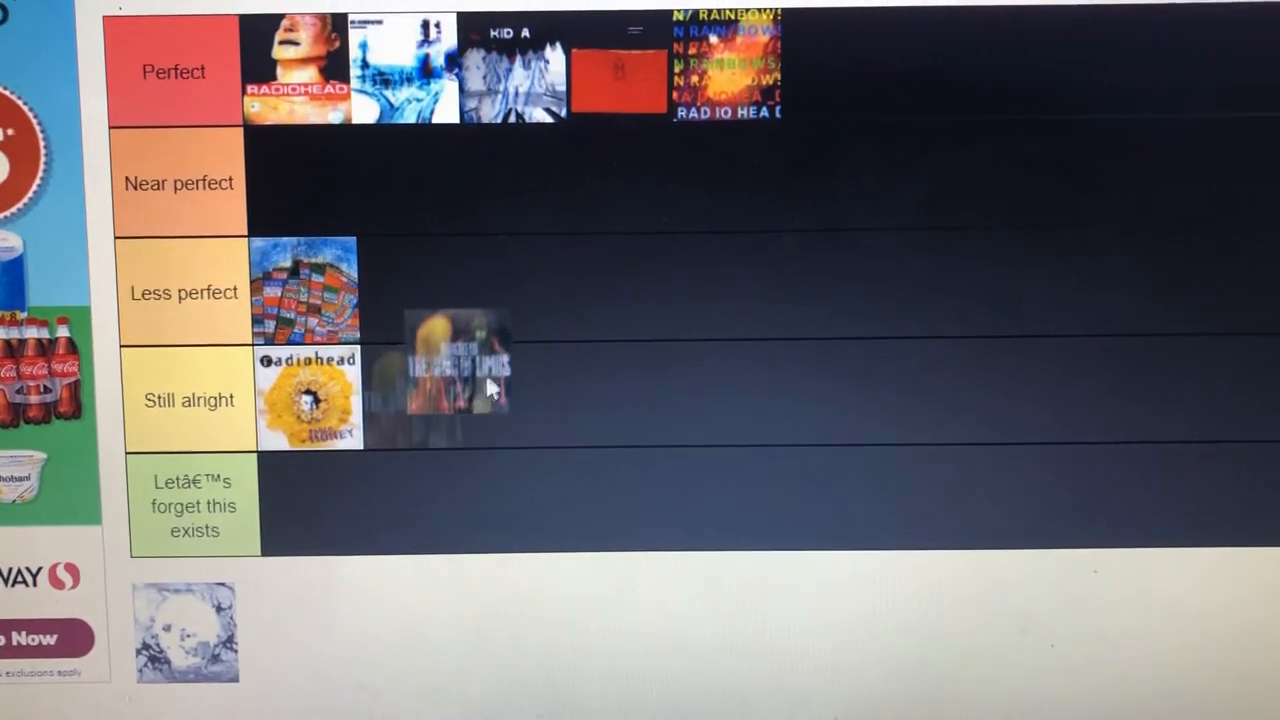